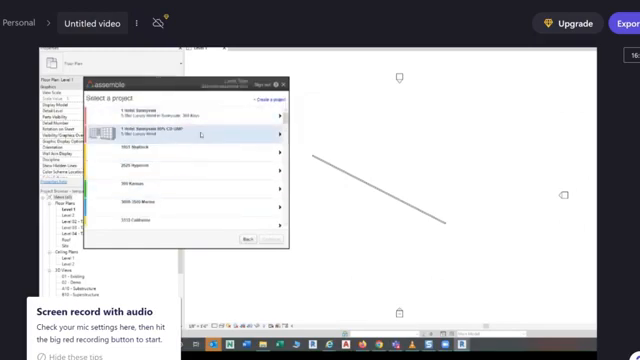
- Create a new Assemble project and add the Revit model to the publish list
{"action": "left_click", "coordinate": [272, 104]}
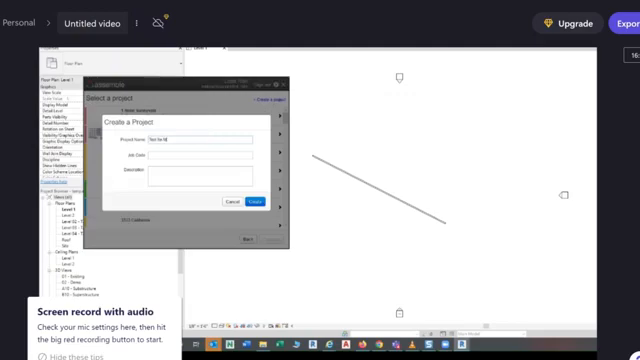
{"action": "left_click", "coordinate": [254, 200]}
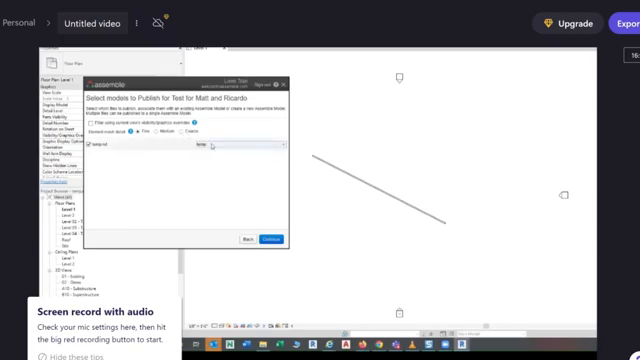
{"action": "left_click", "coordinate": [236, 148]}
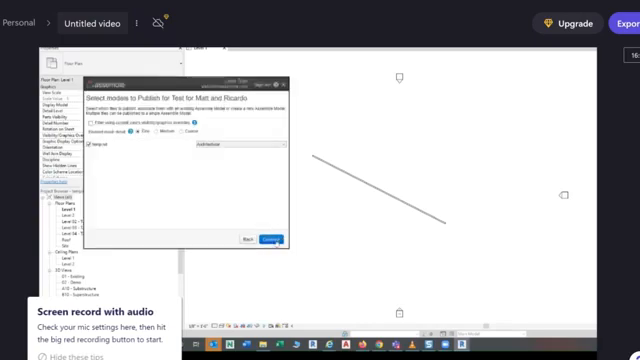
- Choose assets and version details, publish the new model version, and view the project online
{"action": "left_click", "coordinate": [266, 236]}
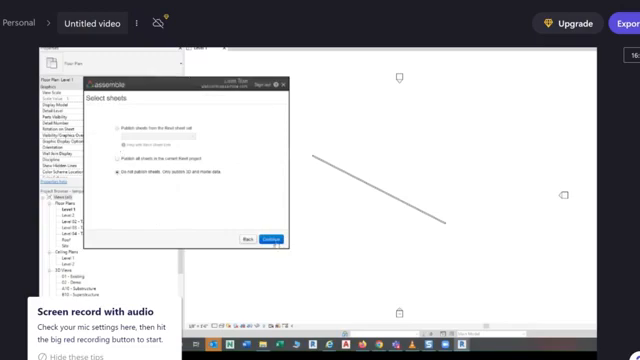
{"action": "left_click", "coordinate": [276, 238]}
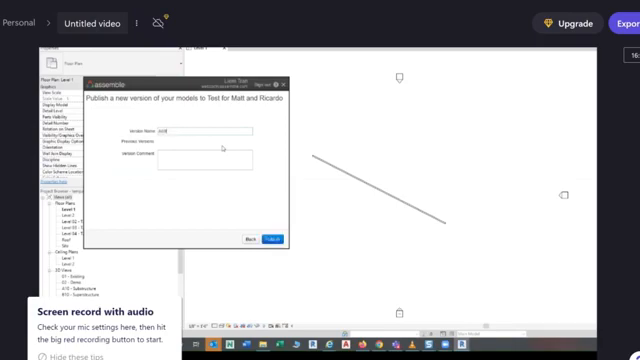
{"action": "left_click", "coordinate": [272, 238]}
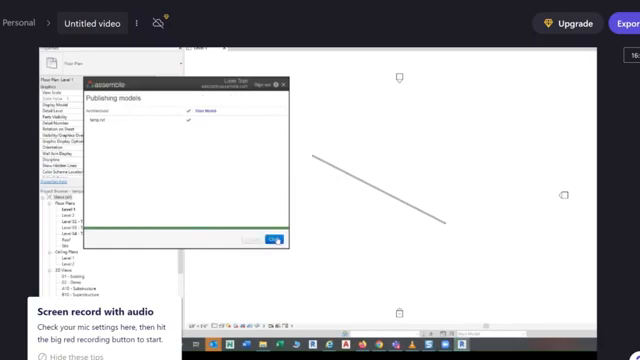
{"action": "left_click", "coordinate": [272, 244]}
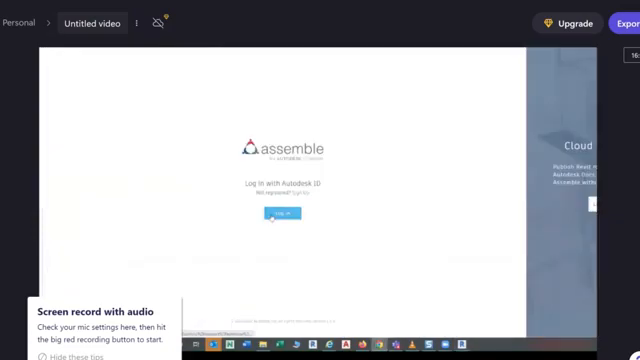
- Log in to Assemble and filter the project gallery by 'matt'
{"action": "left_click", "coordinate": [280, 214]}
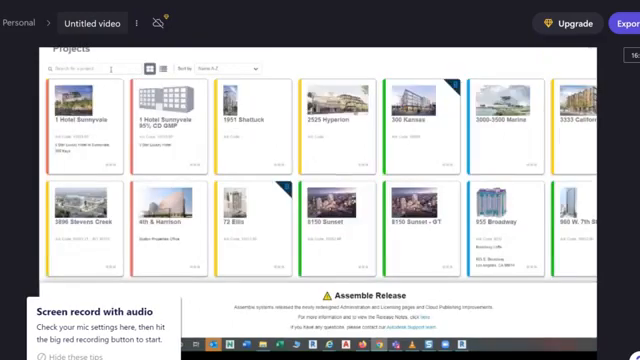
{"action": "type", "text": "matt"}
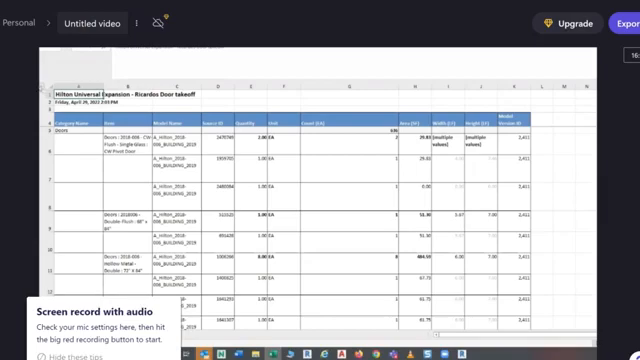
- Scroll through the rows of the exported quantities worksheet
{"action": "scroll", "scroll_direction": "down", "scroll_amount": 3}
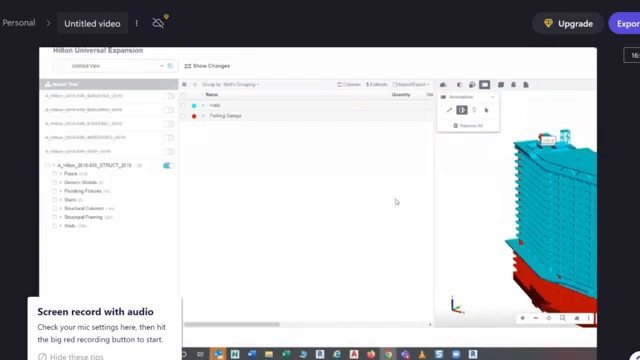
- Choose a Group By property so the model's elements are coloured per group
{"action": "left_click", "coordinate": [220, 102]}
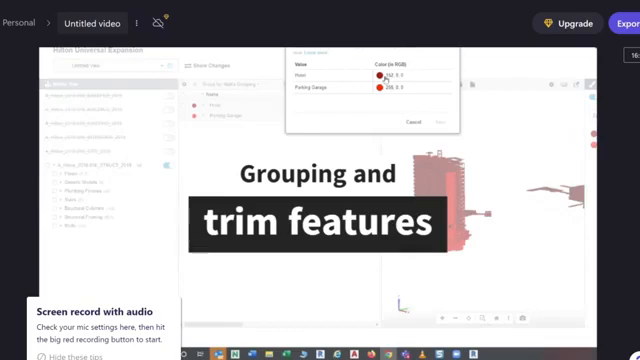
- Open the colour picker from a feature group's colour swatch
{"action": "left_click", "coordinate": [378, 76]}
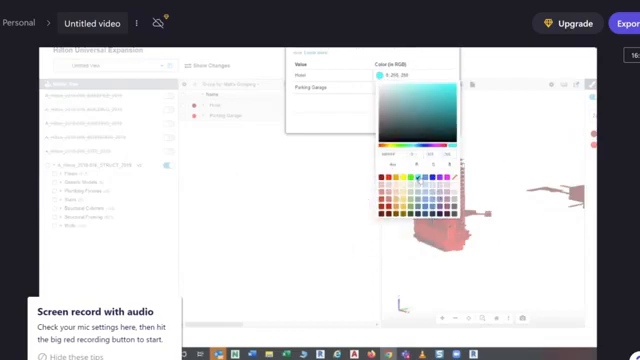